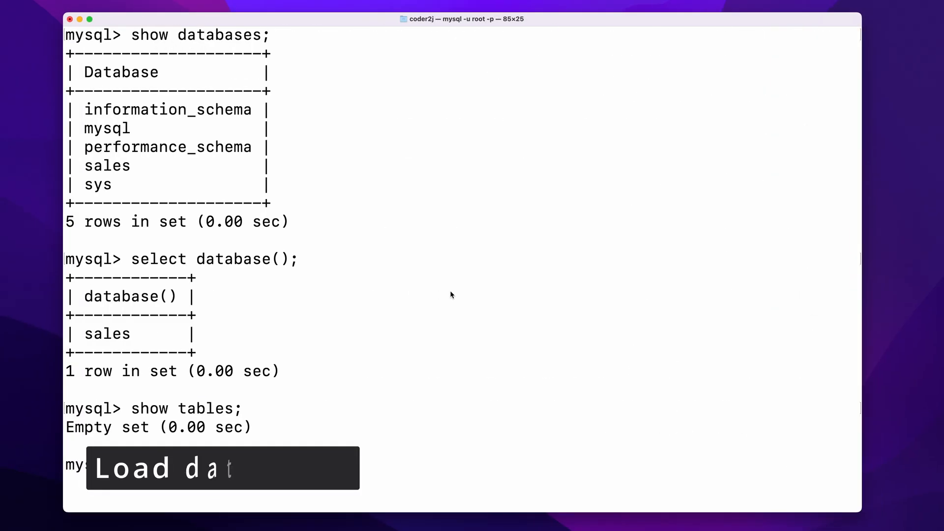
# Step: Create the product table with id int, name varchar(50), price float and stock int columns
pyautogui.write('create table product (id int not null, name varchar(50) not null, price float, stock int);')
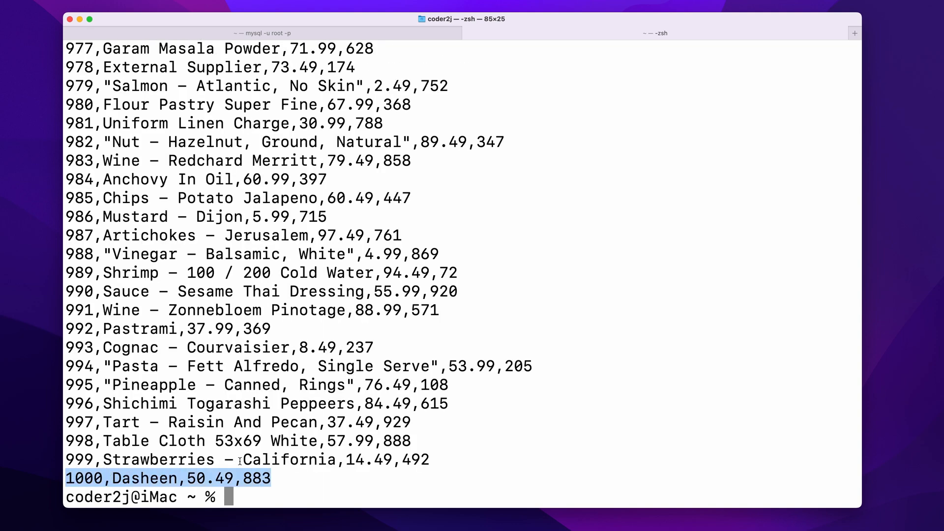
pyautogui.moveTo(433, 437)
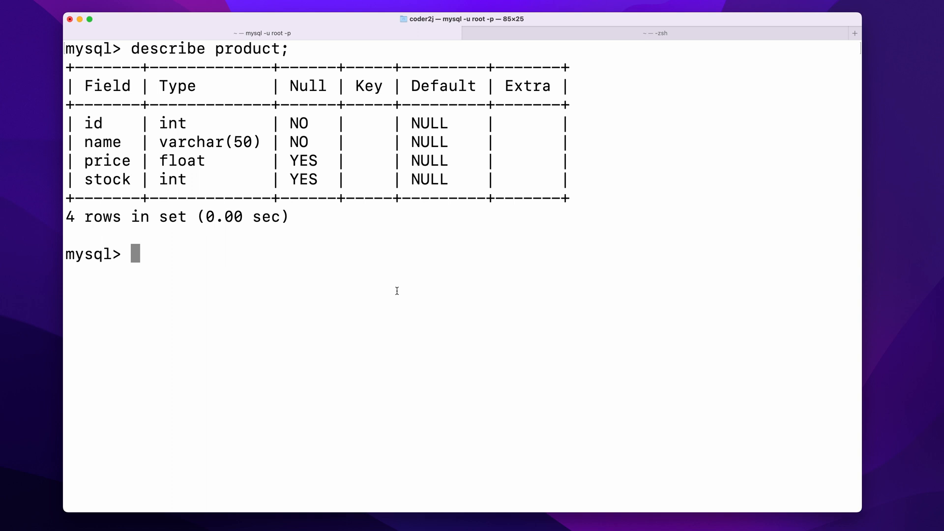
# Step: Run LOAD DATA INFILE '~/Downloads/Product.csv' into product with comma fields, quote enclosure, '\n' lines, skipping the header
pyautogui.write('load dat')
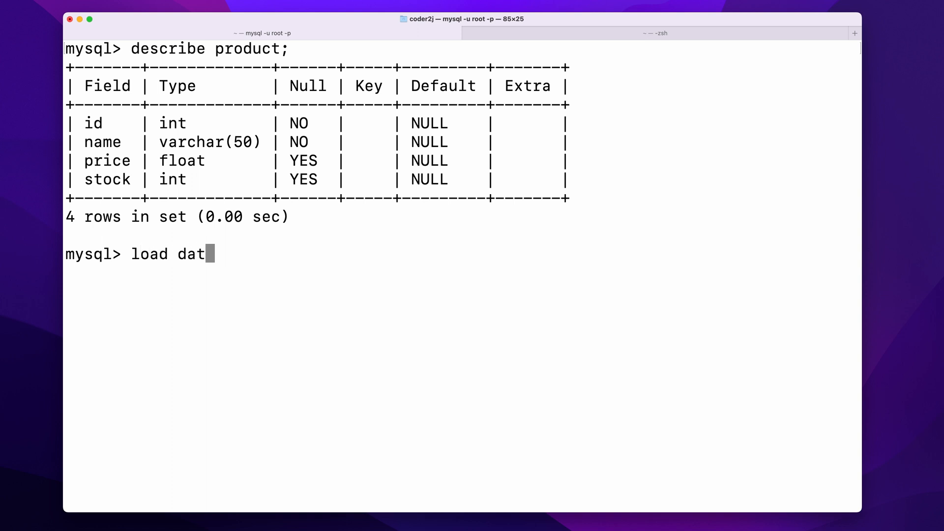
pyautogui.write('a infile')
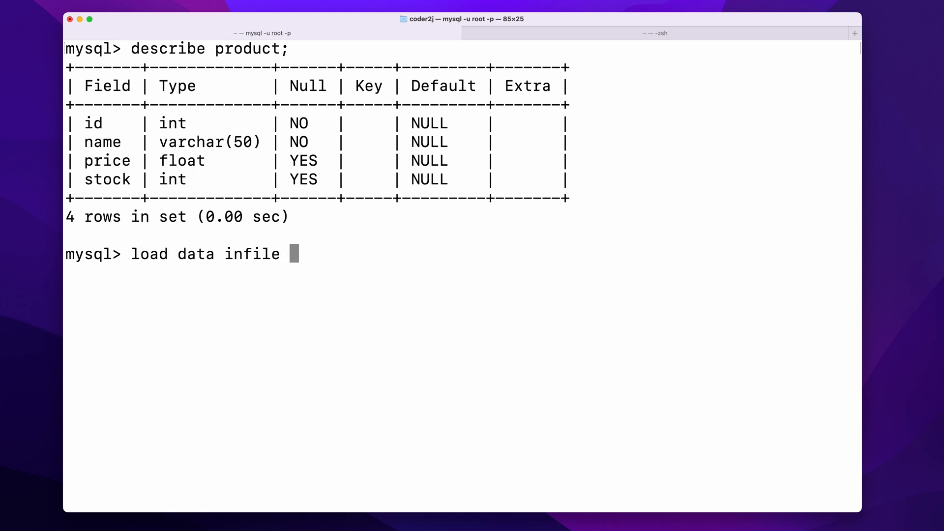
pyautogui.write("'~/D")
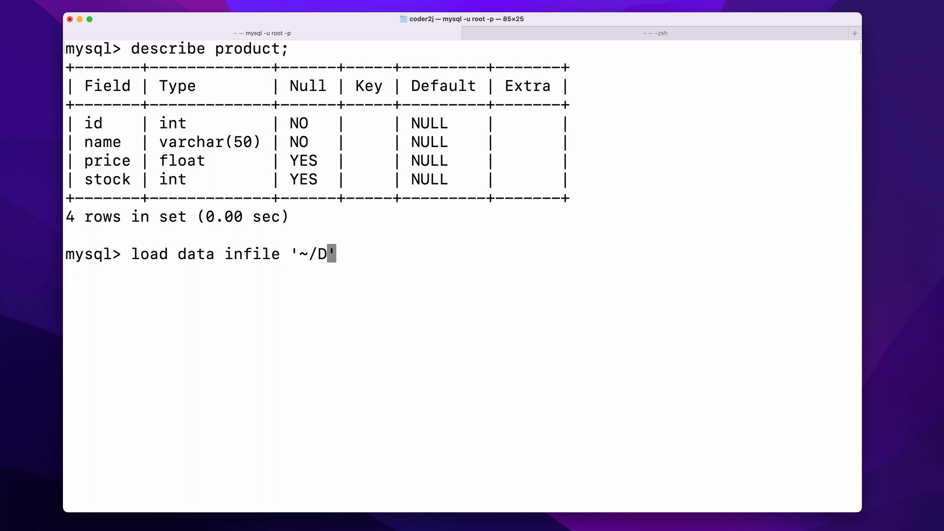
pyautogui.write('ownload')
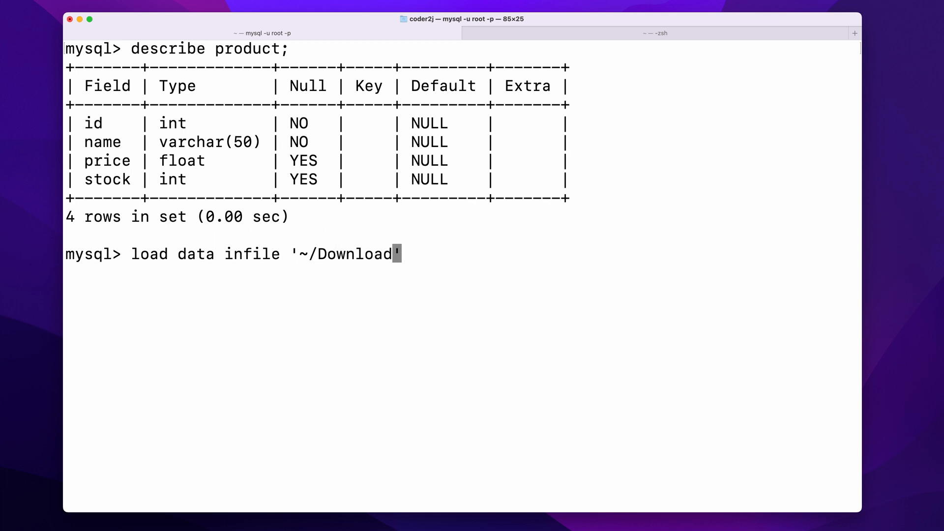
pyautogui.write("s/Product.csv'")
pyautogui.write('en')
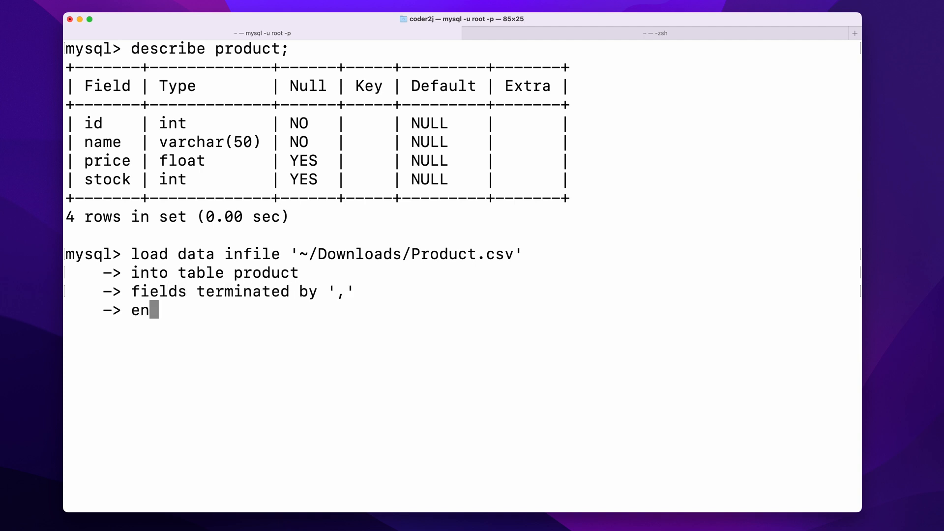
pyautogui.write('closed by \'"\'')
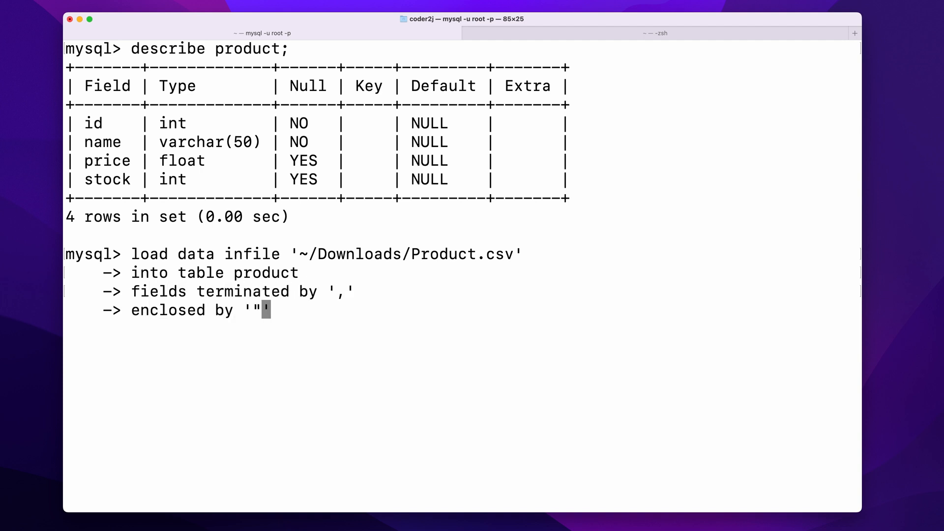
pyautogui.write('lines termin')
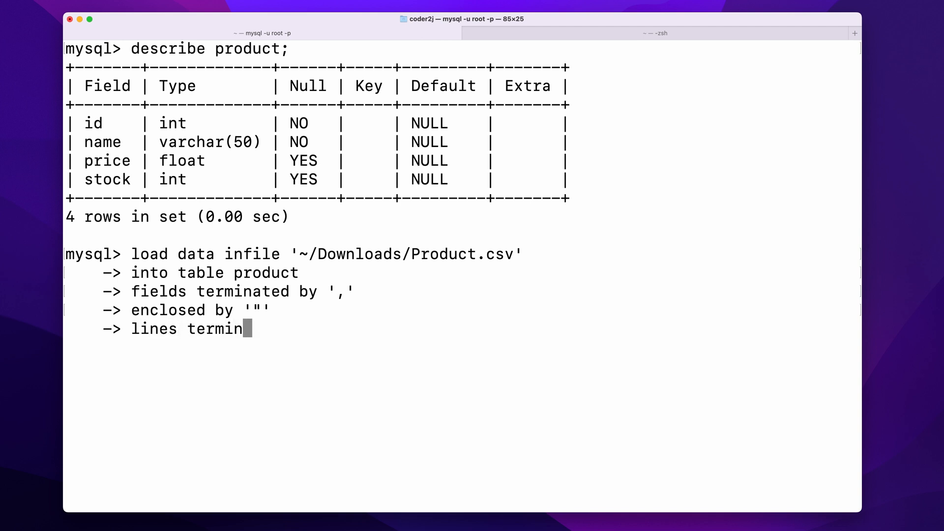
pyautogui.write("ated by '\\n'")
pyautogui.write('ignore 1 rows;')
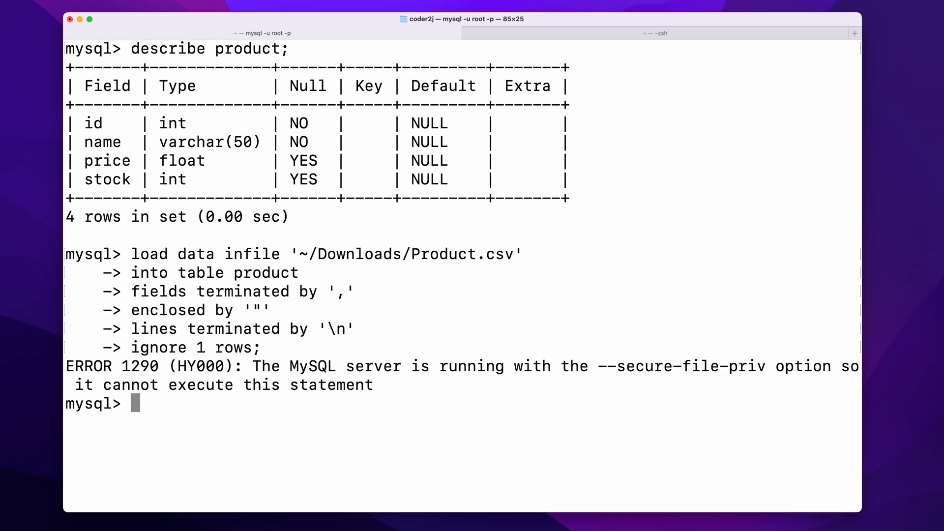
pyautogui.moveTo(422, 388)
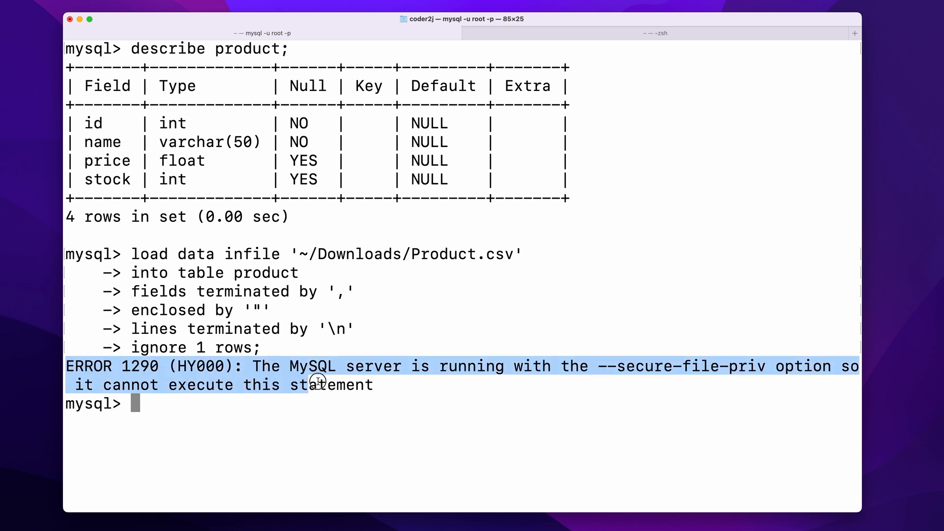
pyautogui.moveTo(635, 370)
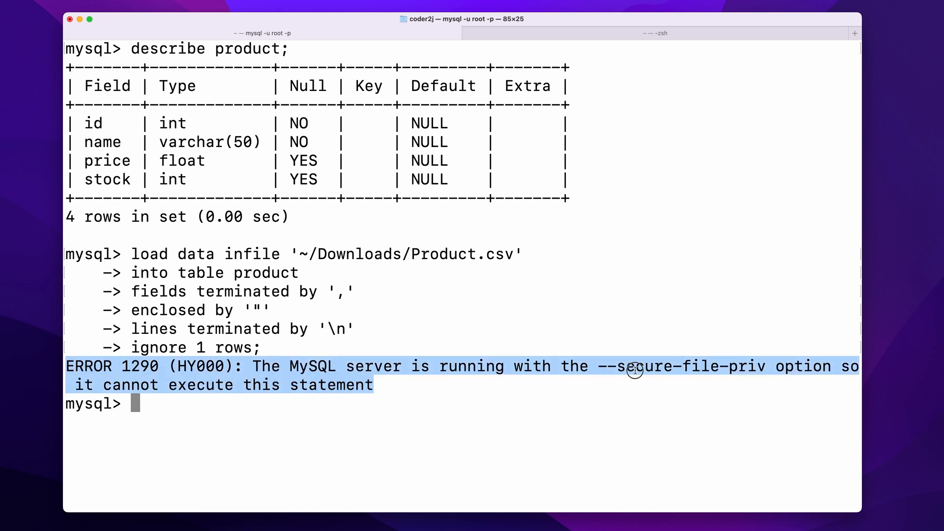
# Step: Highlight the secure-file-priv error and query SHOW VARIABLES LIKE 'secure_file_priv'
pyautogui.moveTo(636, 366); pyautogui.dragTo(765, 366)
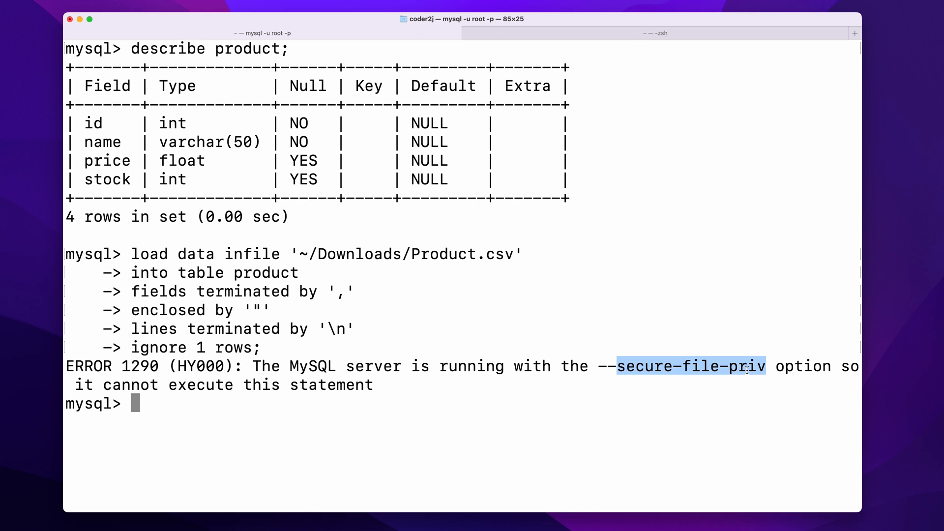
pyautogui.write("show variables like '")
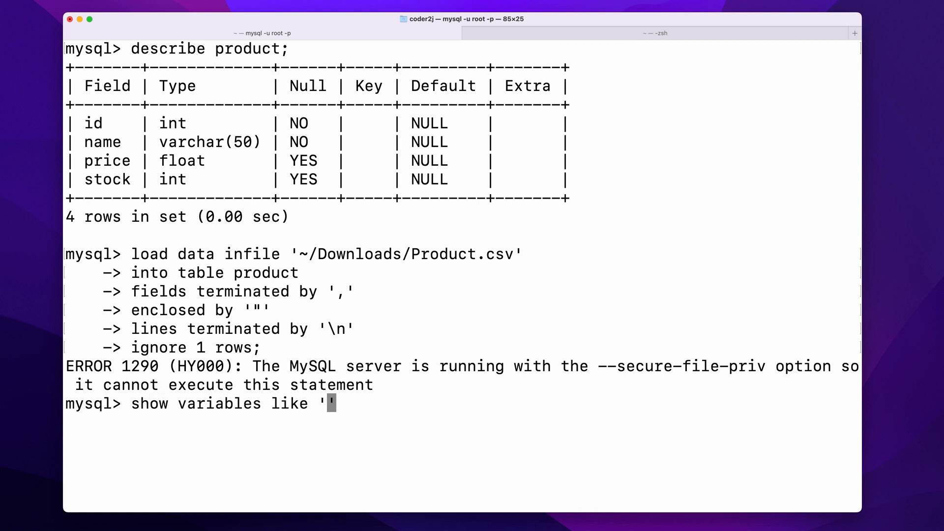
pyautogui.write('secure_file_priv')
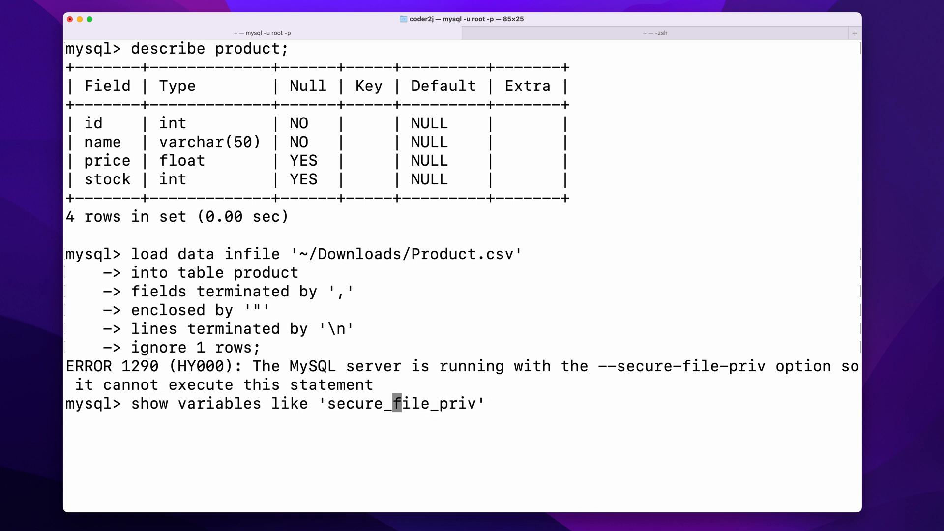
pyautogui.write(';')
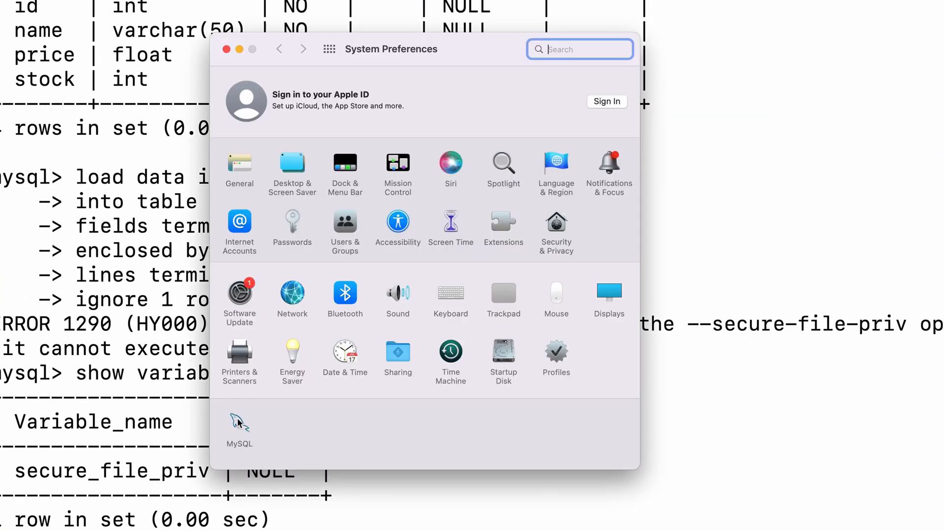
# Step: Reach the MySQL pane's Configuration tab and focus the empty Configuration File field
pyautogui.click(239, 426)
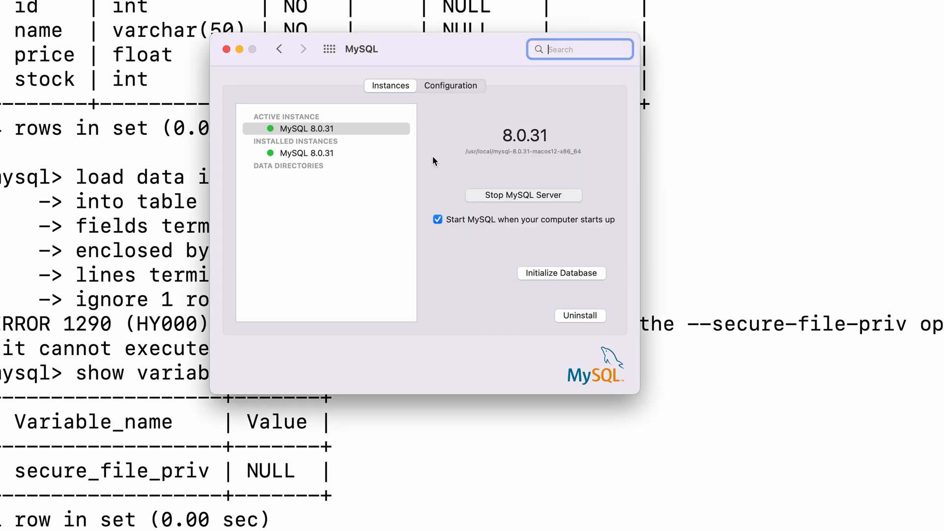
pyautogui.click(450, 85)
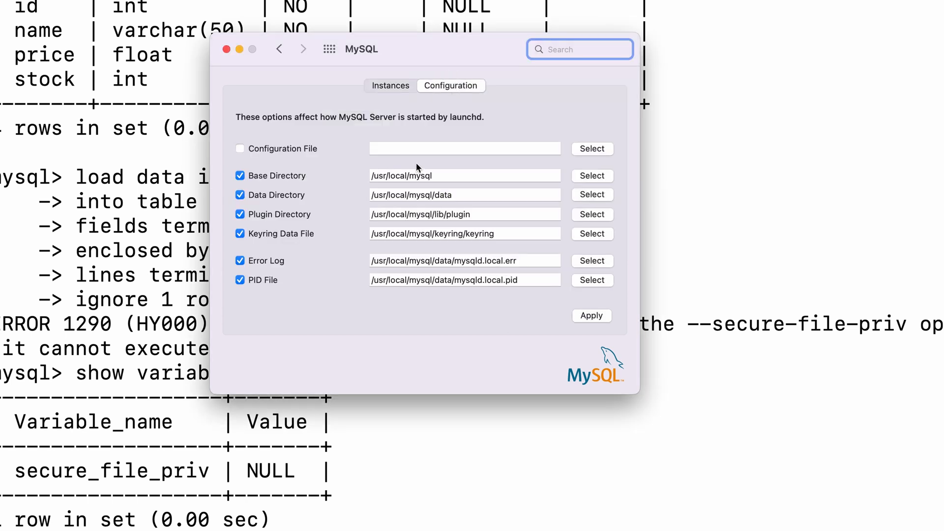
pyautogui.click(463, 149)
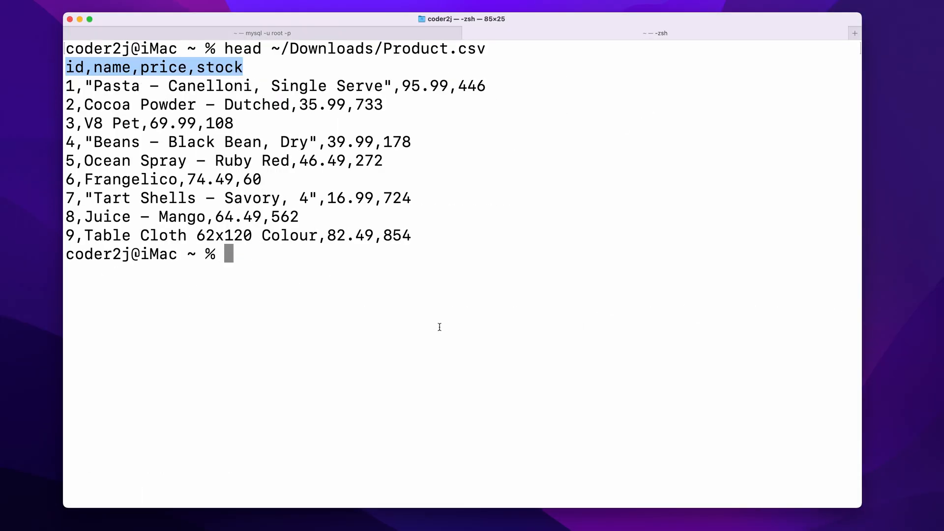
# Step: List /usr/local/ and attempt touch /usr/local/mysql/my.cnf, which is denied
pyautogui.write('ls')
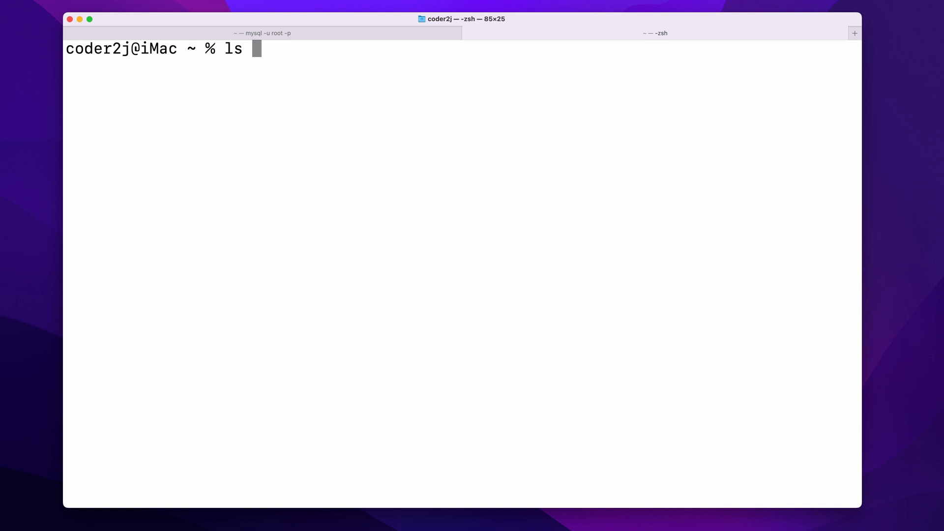
pyautogui.write('/usr/local/mysql')
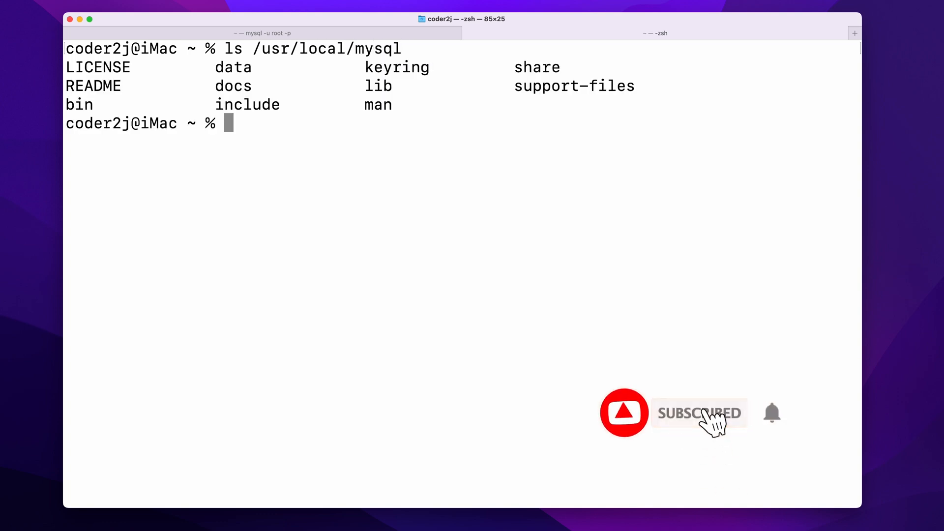
pyautogui.write('touch /u')
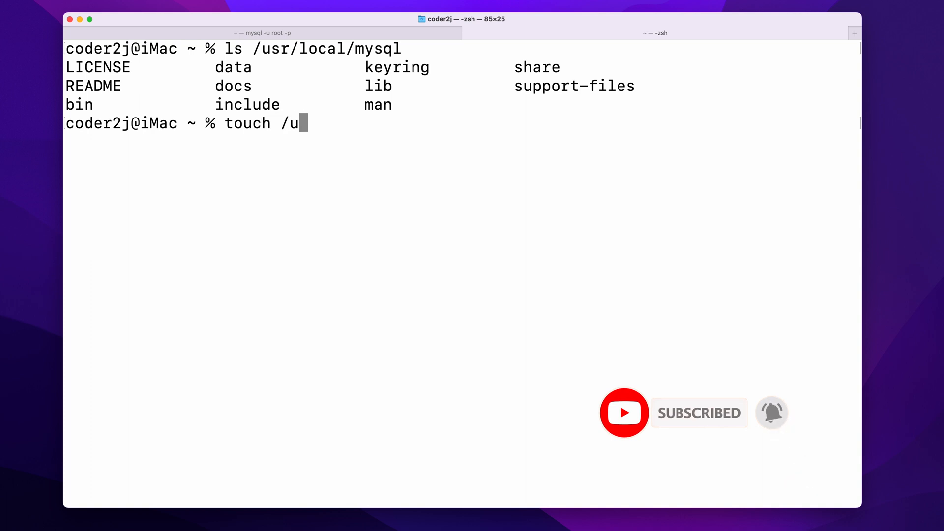
pyautogui.write('sr/local/mysql/my.cnf')
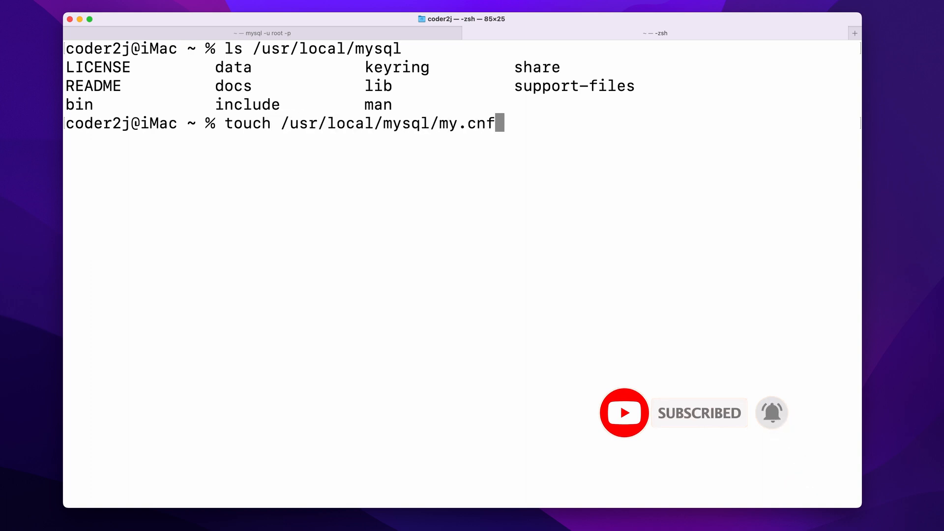
pyautogui.press('enter')
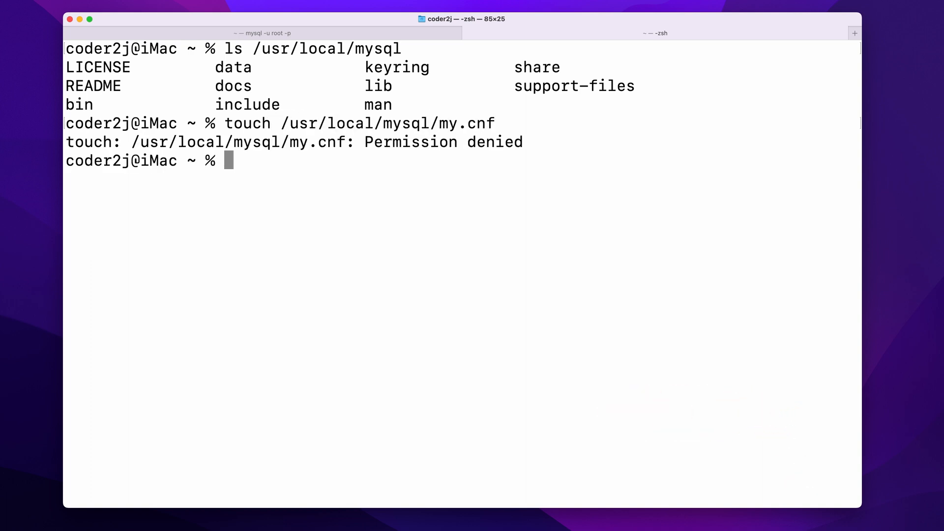
# Step: Create /usr/local/mysql/my.cnf with sudo and start editing it in nano
pyautogui.write('touch /usr/local/mysql/my.cnf')
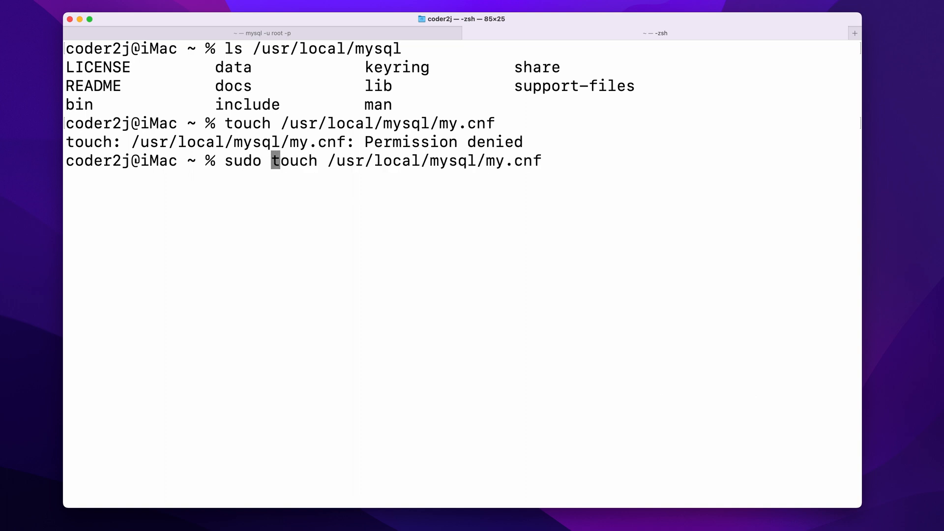
pyautogui.write('sudo nan')
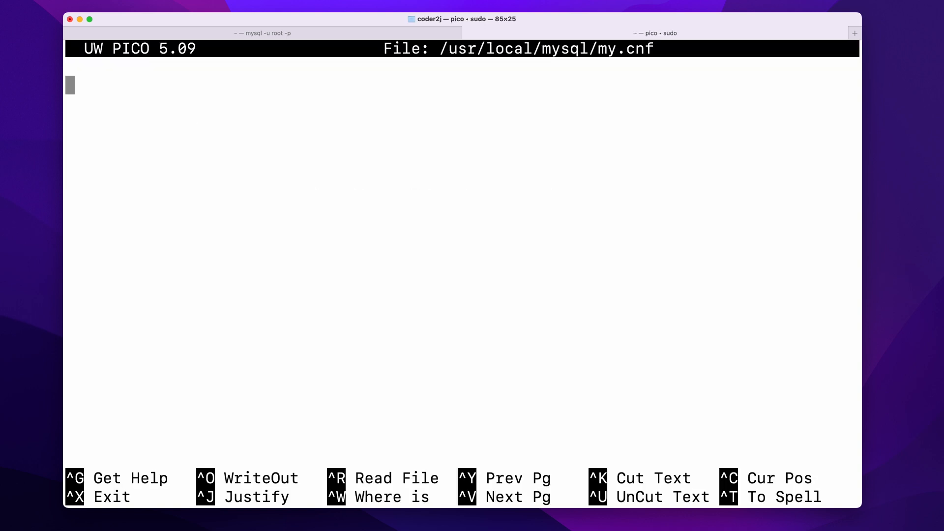
# Step: Write a [mysqld] section with secure-file-priv="" into my.cnf, then save and exit pico
pyautogui.write('[m]')
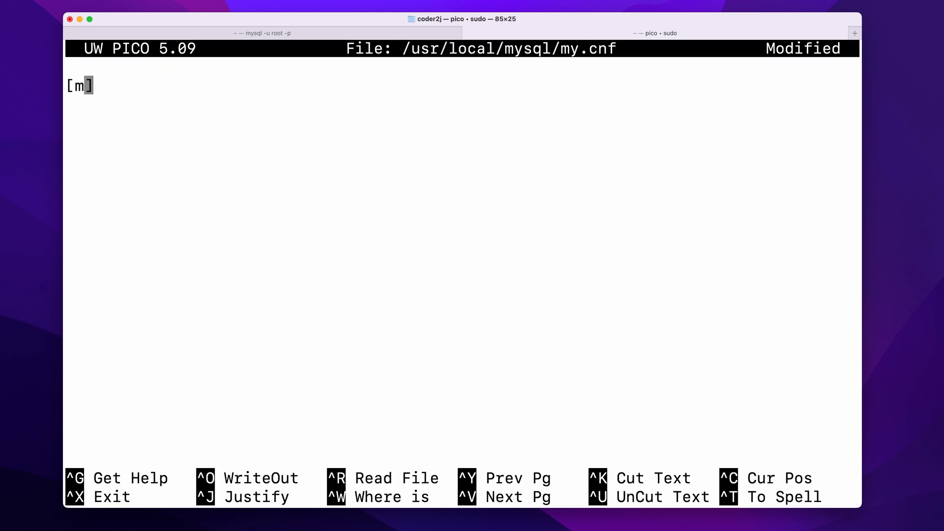
pyautogui.write('ysqld]')
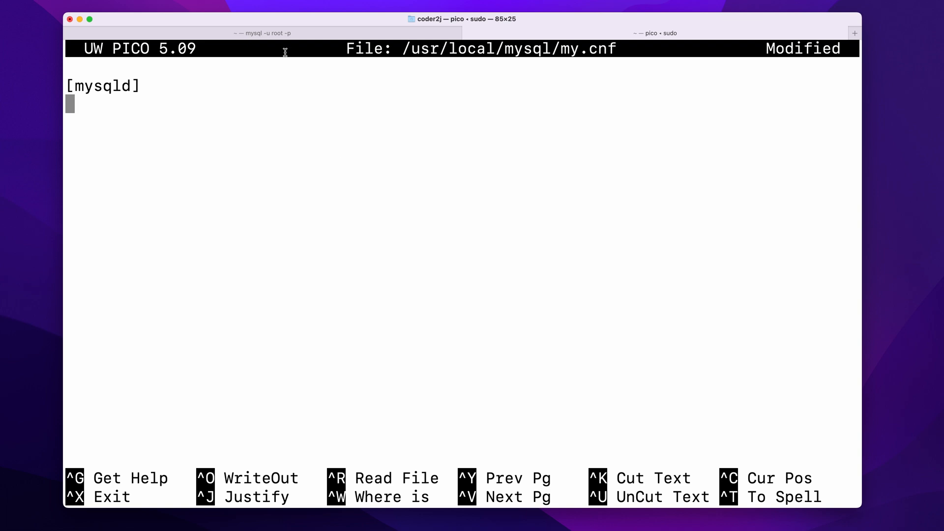
pyautogui.click(263, 34)
pyautogui.write('secure-file-priv')
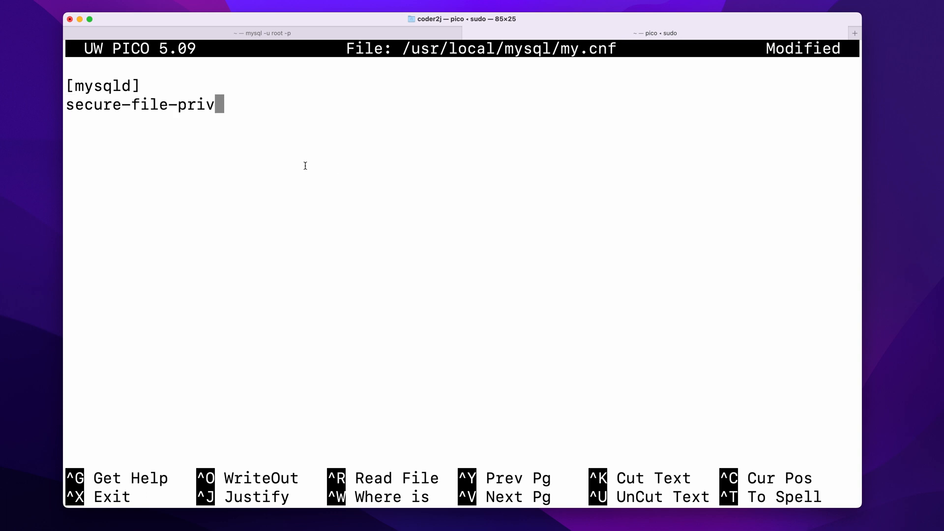
pyautogui.write('""')
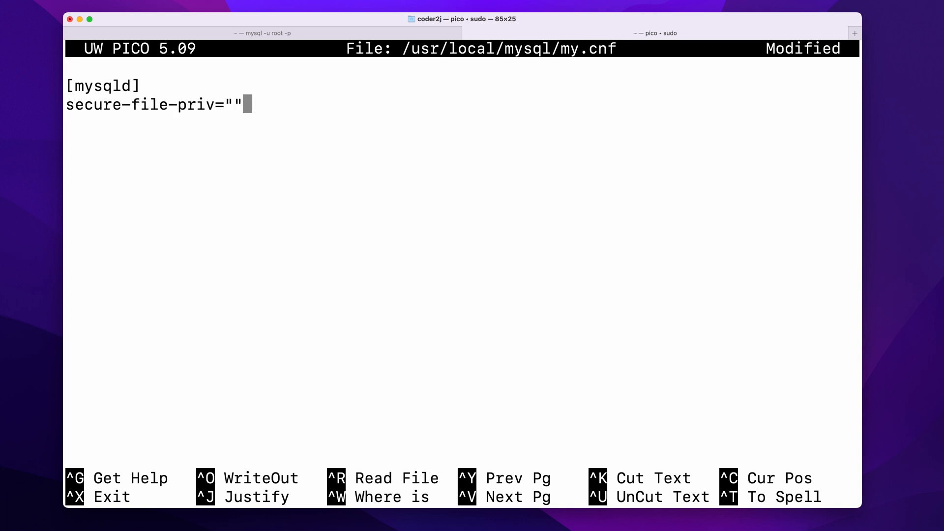
pyautogui.press('ctrl+x')
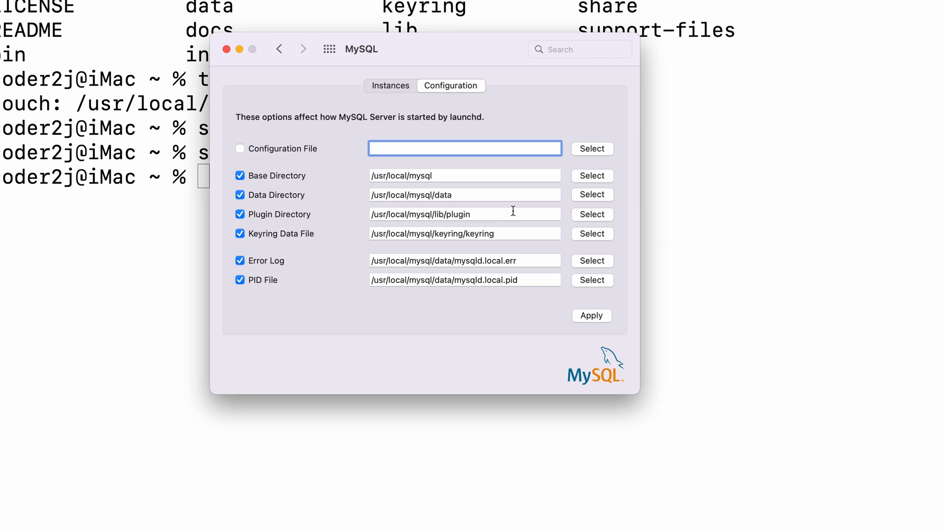
# Step: Set the Configuration File to /usr/local/mysql/my.cnf, apply it and authorise with the admin password
pyautogui.write('/usr/local/mysql/my.cnf')
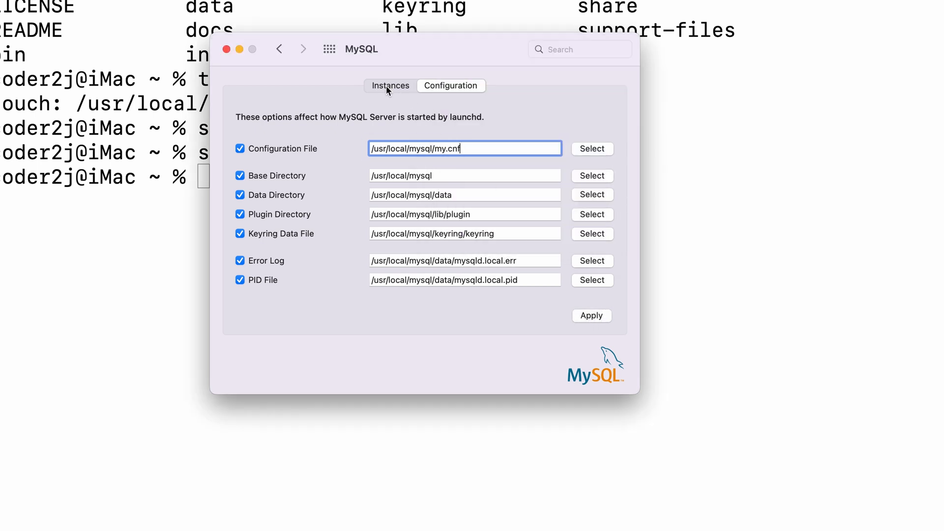
pyautogui.click(391, 86)
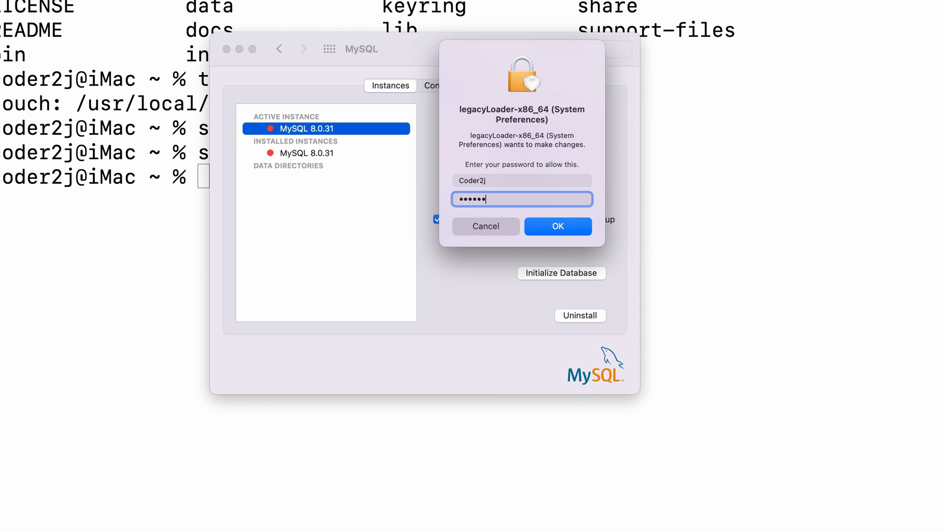
pyautogui.click(556, 227)
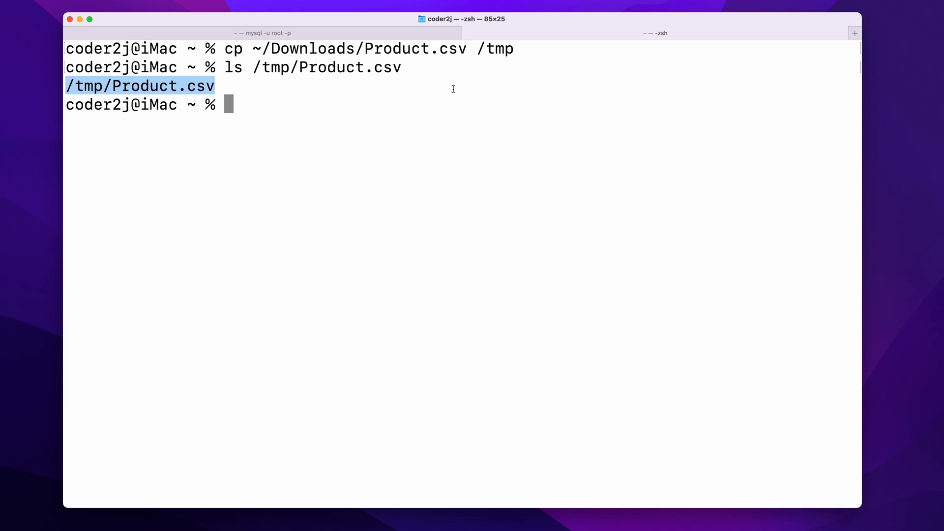
# Step: Switch back to the MySQL client session after copying Product.csv to /tmp
pyautogui.click(263, 33)
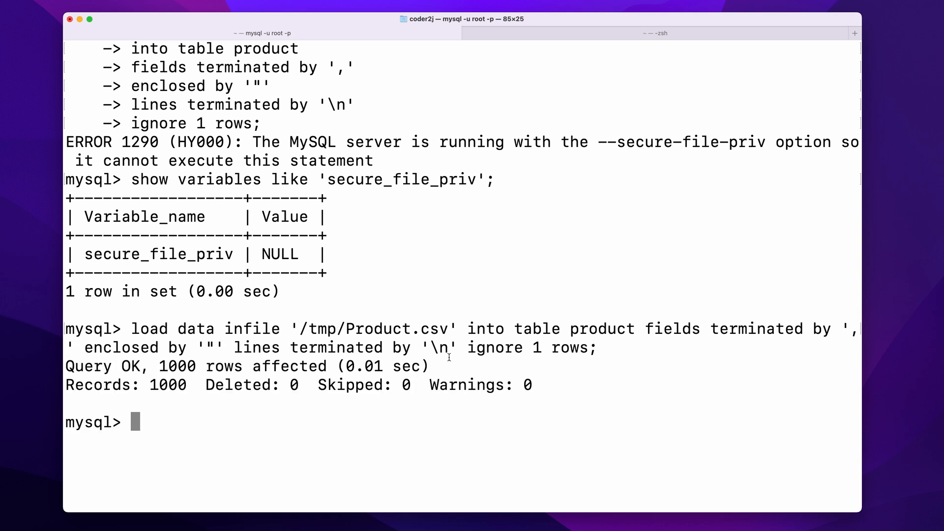
# Step: Rerun LOAD DATA INFILE on '/tmp/Product.csv' into product, importing 1000 rows
pyautogui.moveTo(66, 384); pyautogui.dragTo(503, 385)
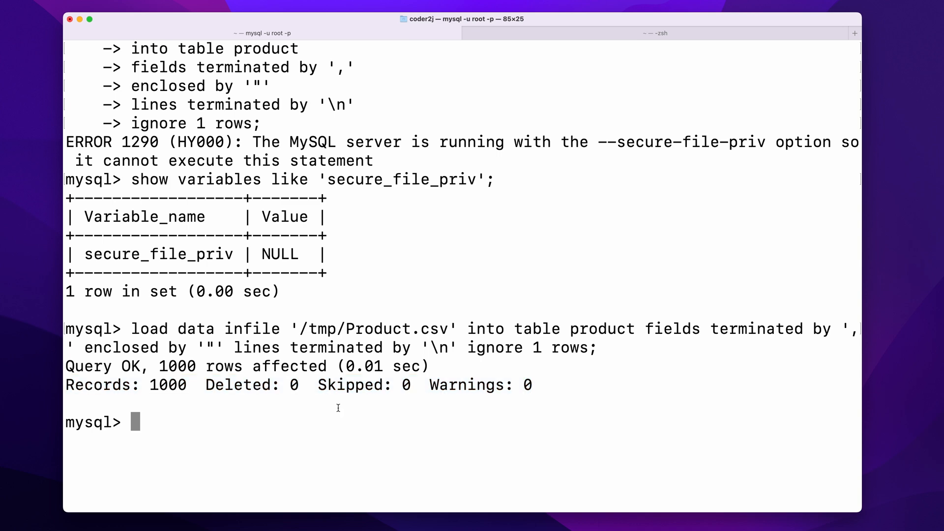
pyautogui.write('se')
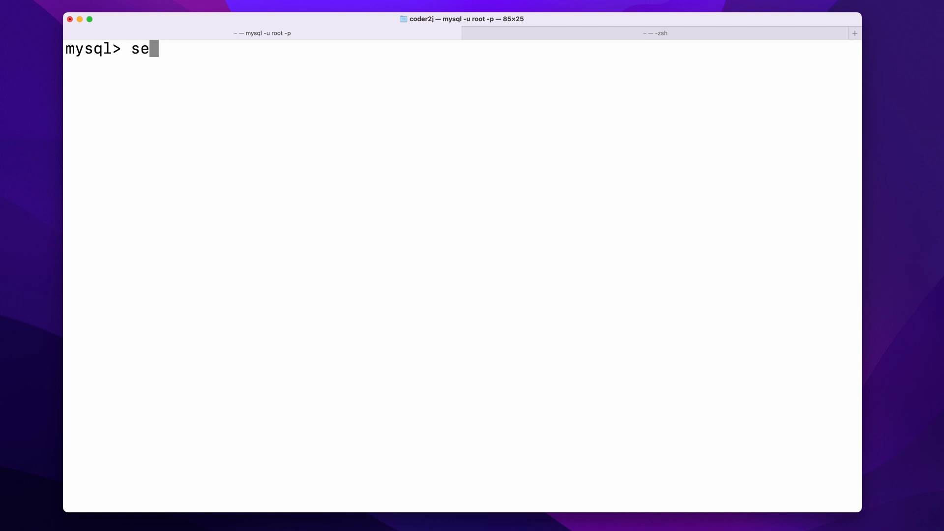
# Step: Query select * from product where stock < 10 to list the low-stock rows
pyautogui.write('lect * from')
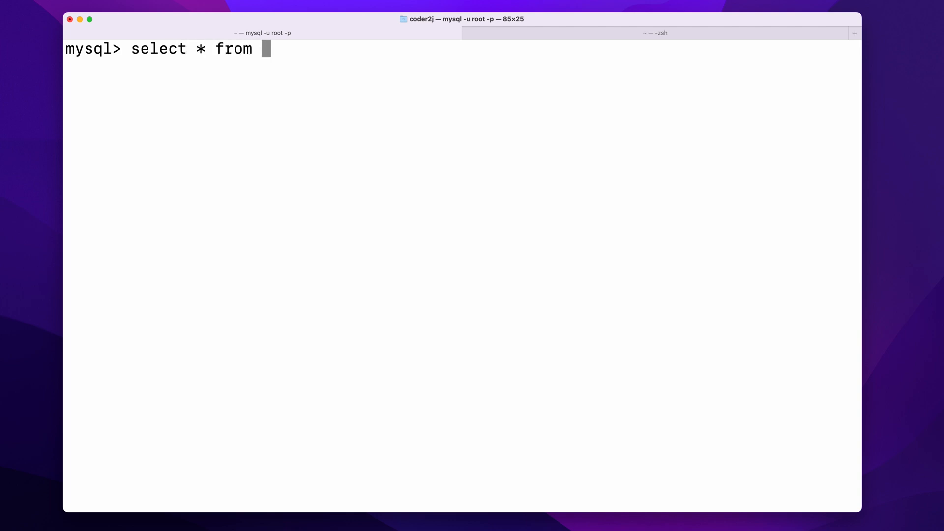
pyautogui.write('product')
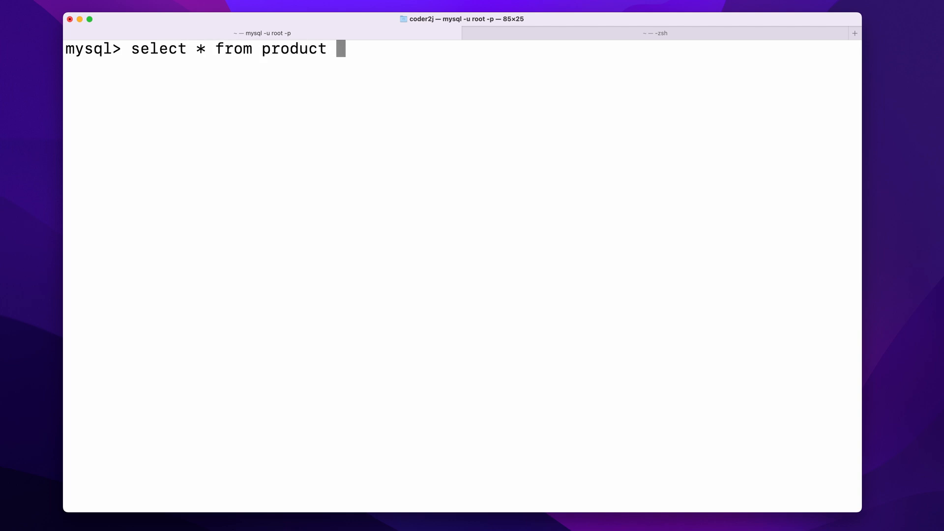
pyautogui.write('where stock')
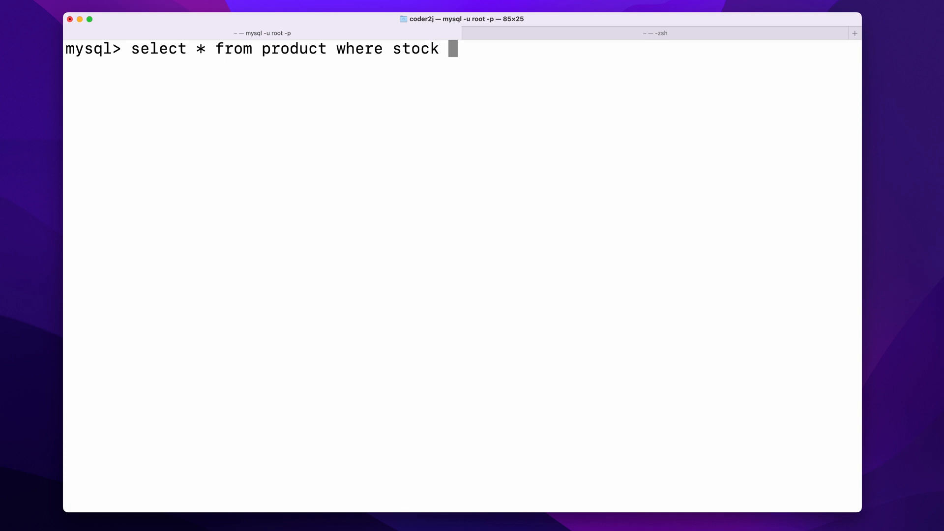
pyautogui.write('< 10;')
pyautogui.write('select * from product where stock < 10')
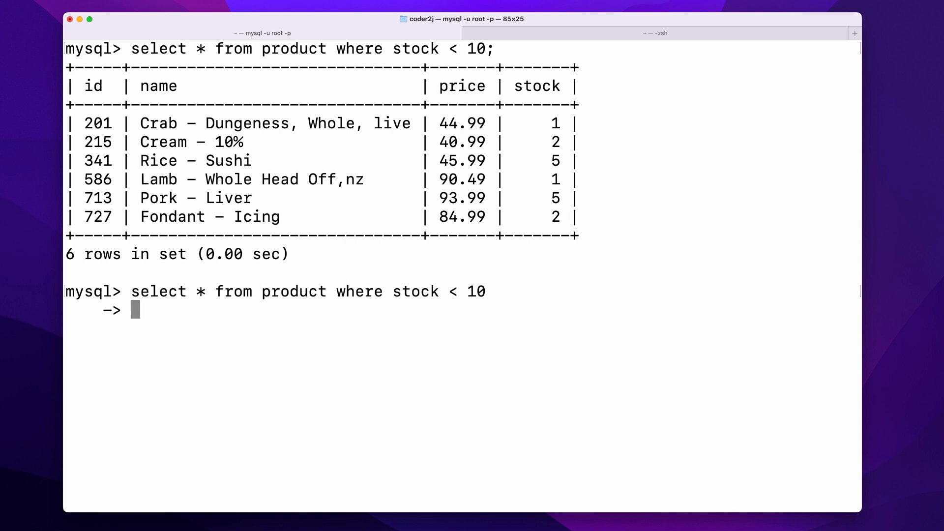
# Step: Export those rows INTO OUTFILE '/tmp/product_stock_risk.csv' with ';' fields, '"' enclosure and '\n' lines
pyautogui.write('into outfile')
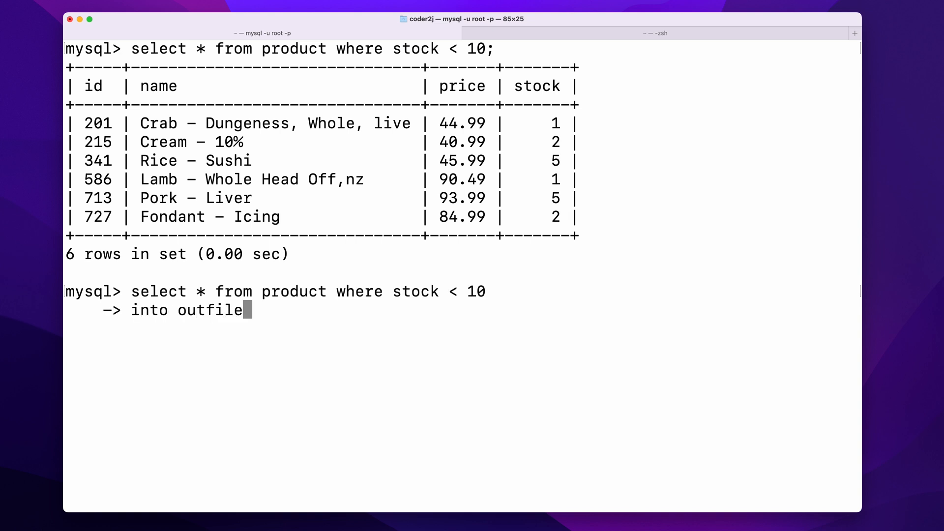
pyautogui.write("'/tmp/product_stock_risk.csv")
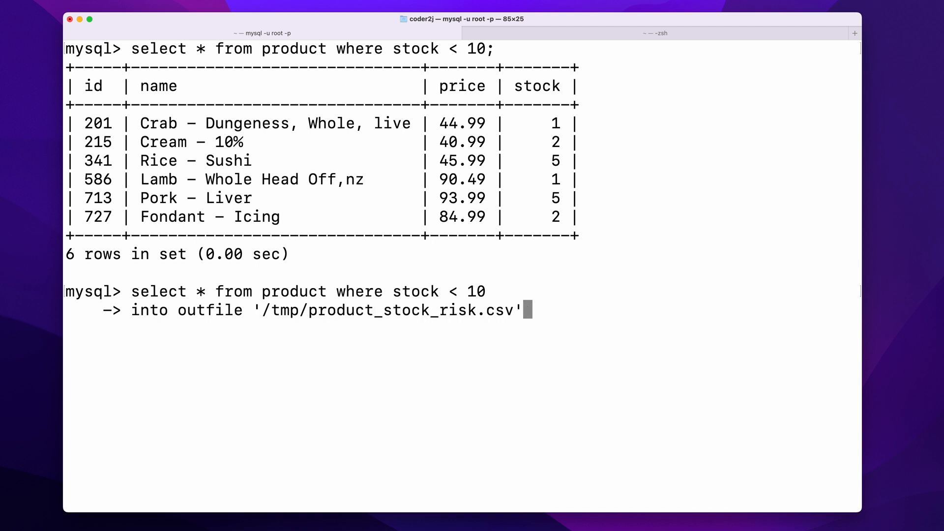
pyautogui.write('fields terminated by')
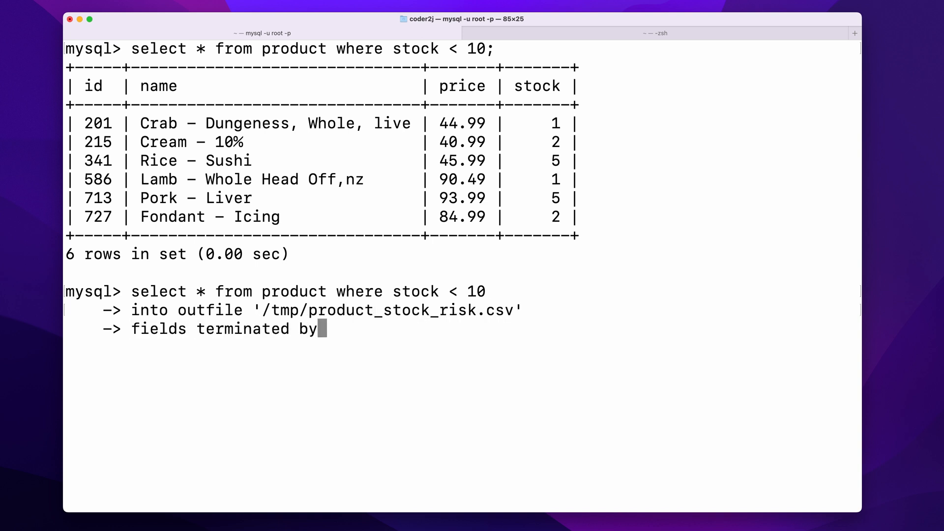
pyautogui.write("';'")
pyautogui.write('line')
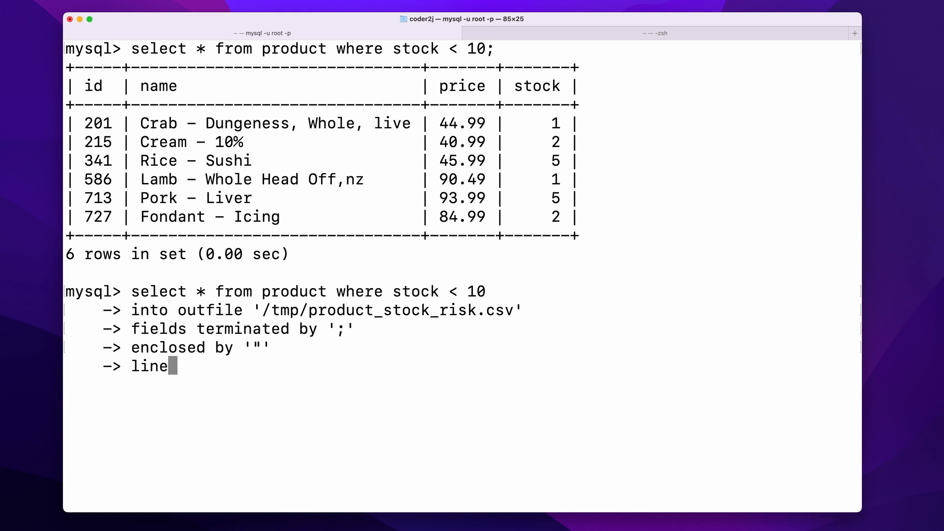
pyautogui.write('s terminate')
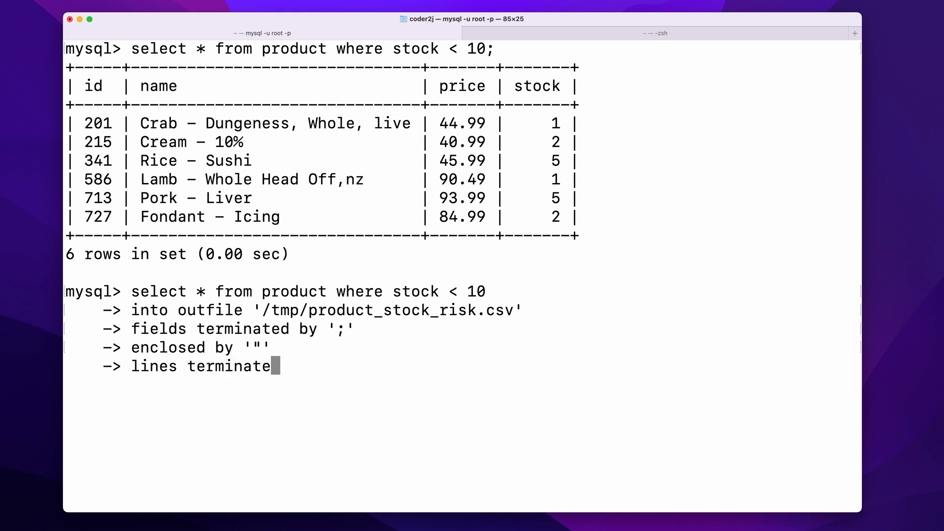
pyautogui.write("by '\\n'")
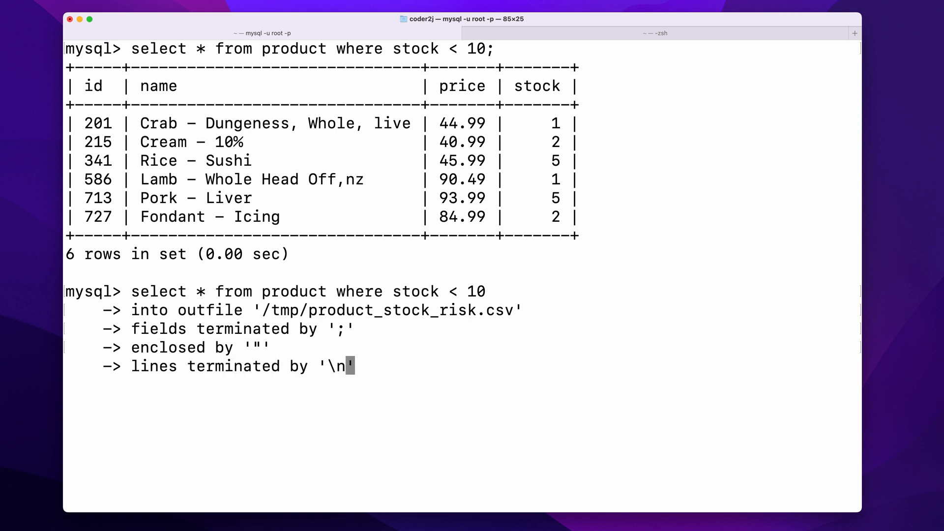
pyautogui.write(';')
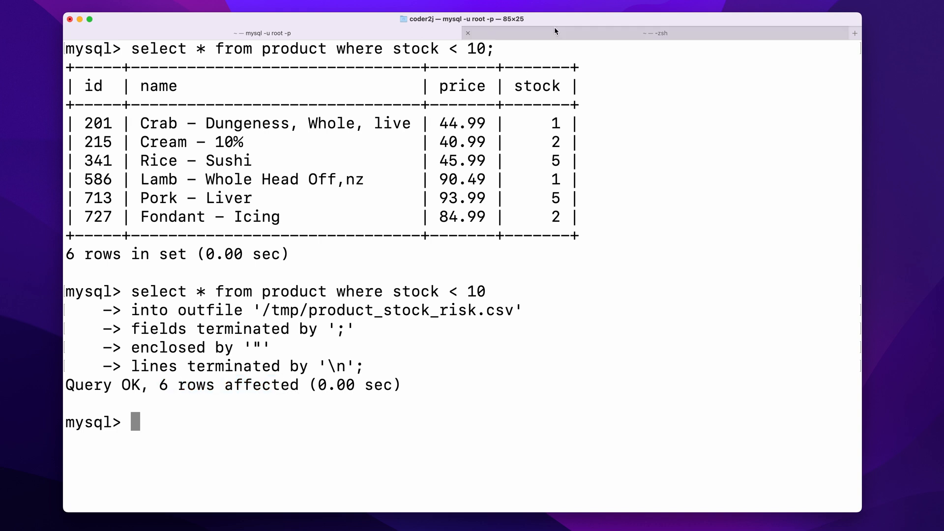
# Step: Back in the zsh shell, display the contents of /tmp/product_stock_risk.csv
pyautogui.click(656, 34)
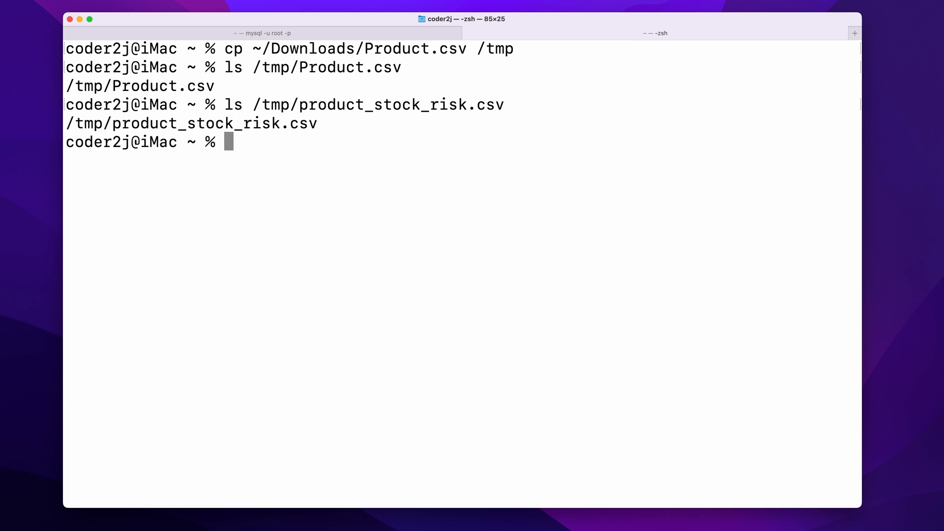
pyautogui.write('cat /tmp/product_stock_risk.csv')
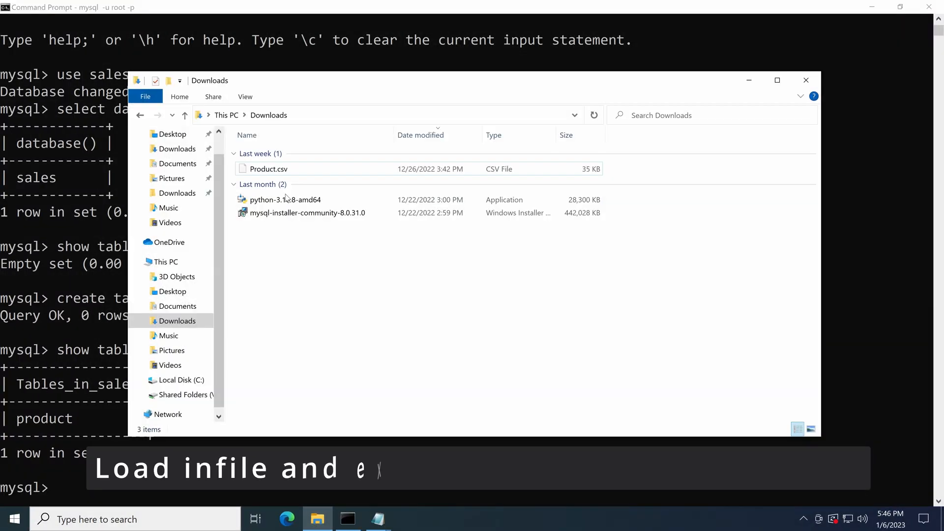
# Step: Query secure_file_priv in the Windows MySQL client and select the returned Uploads folder path
pyautogui.doubleClick(267, 168)
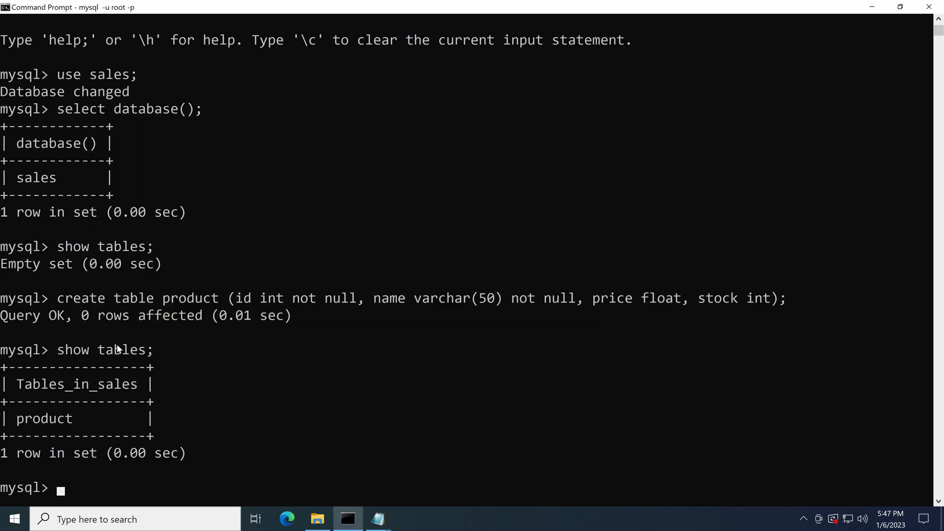
pyautogui.write("show variables like 'secure-file-priv';")
pyautogui.write("show variables like 'secure_file_priv';")
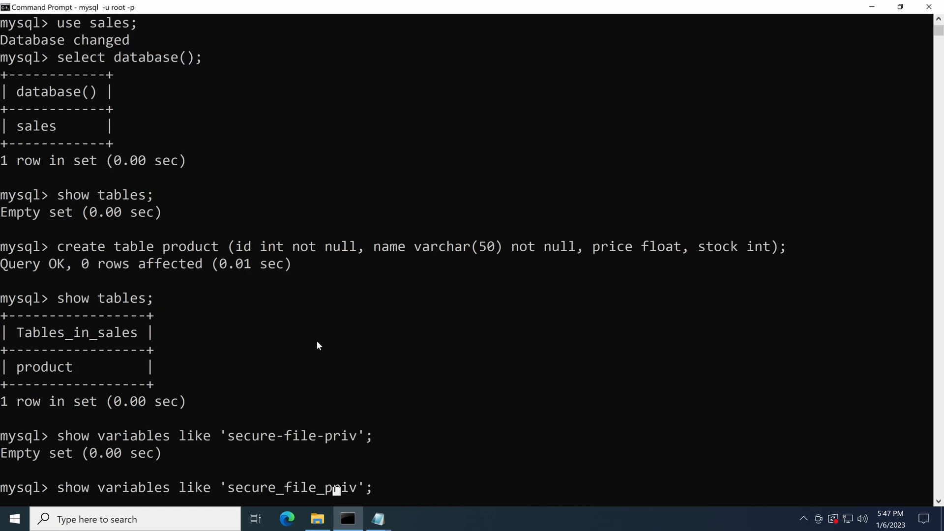
pyautogui.press('enter')
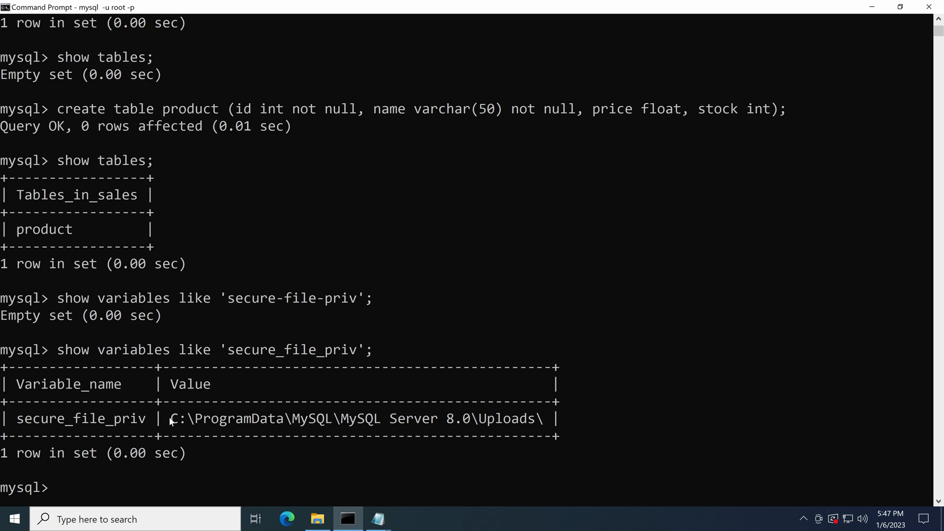
pyautogui.moveTo(170, 419); pyautogui.dragTo(542, 419)
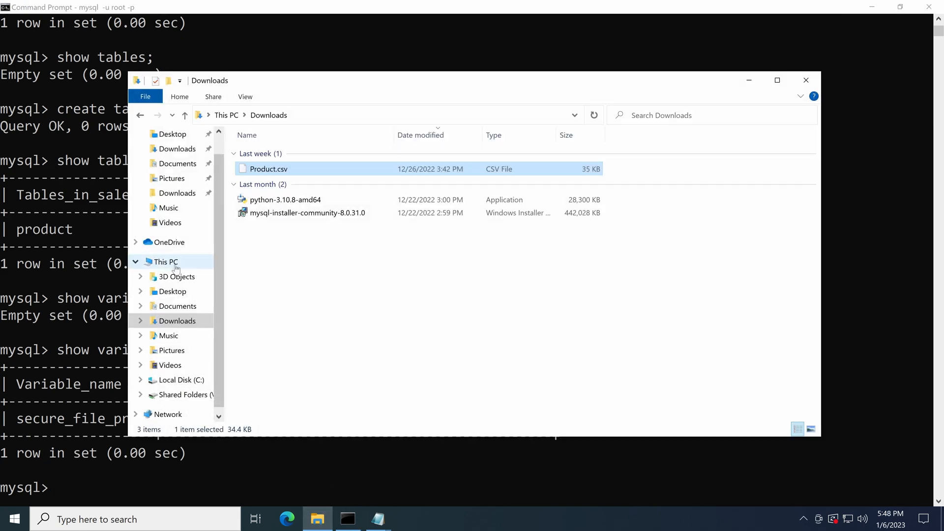
pyautogui.moveTo(177, 321)
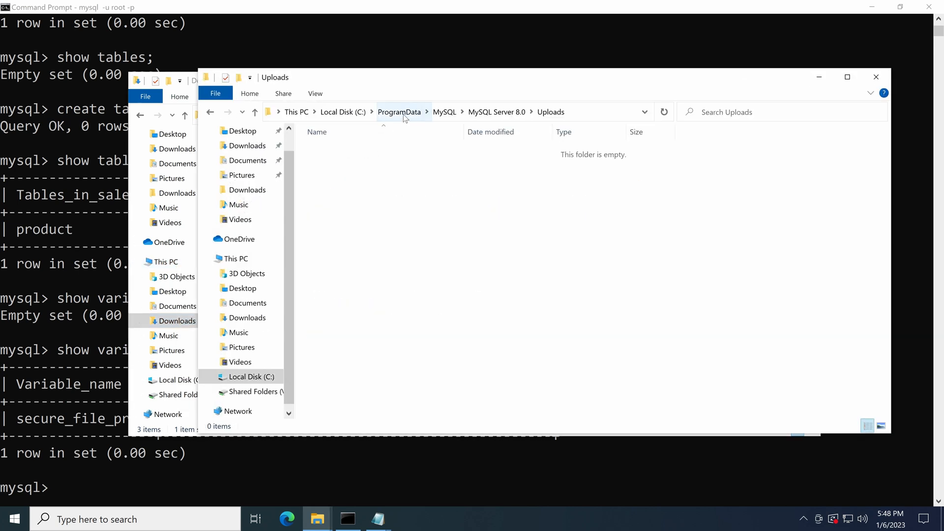
# Step: Paste Product.csv into the MySQL Server 8.0 Uploads folder via the context menu
pyautogui.rightClick(262, 168)
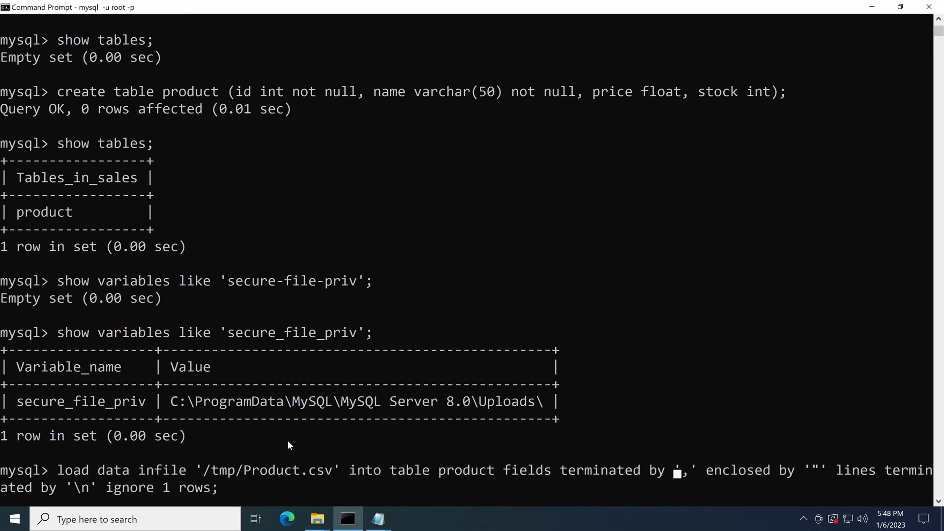
# Step: Load Product.csv from the Uploads folder into the product table, then query its rows
pyautogui.moveTo(171, 401); pyautogui.dragTo(539, 401)
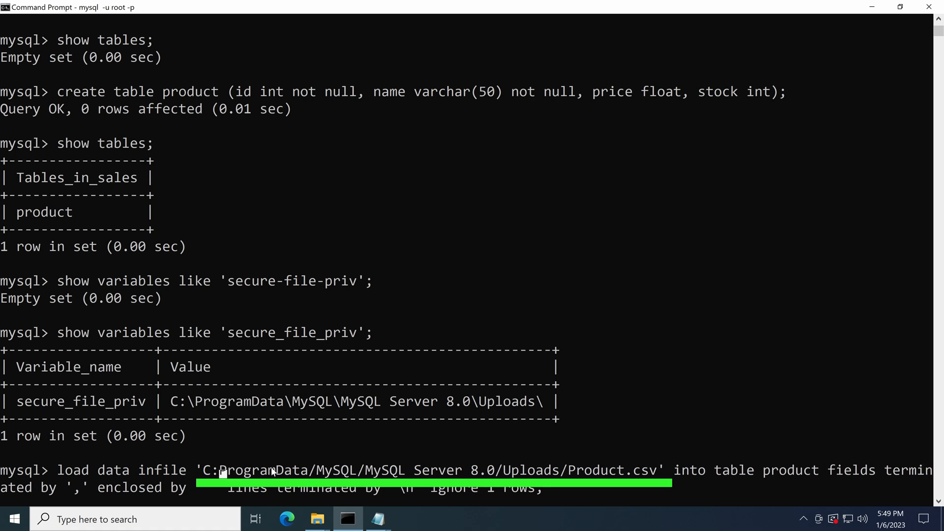
pyautogui.write('/')
pyautogui.press('enter')
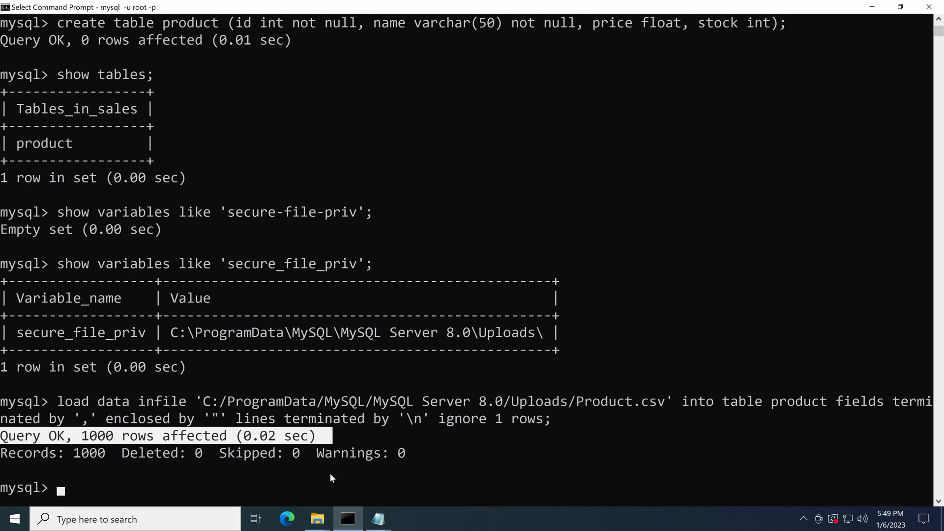
pyautogui.write('select * from product where stock < 10')
pyautogui.write('lines terminated by')
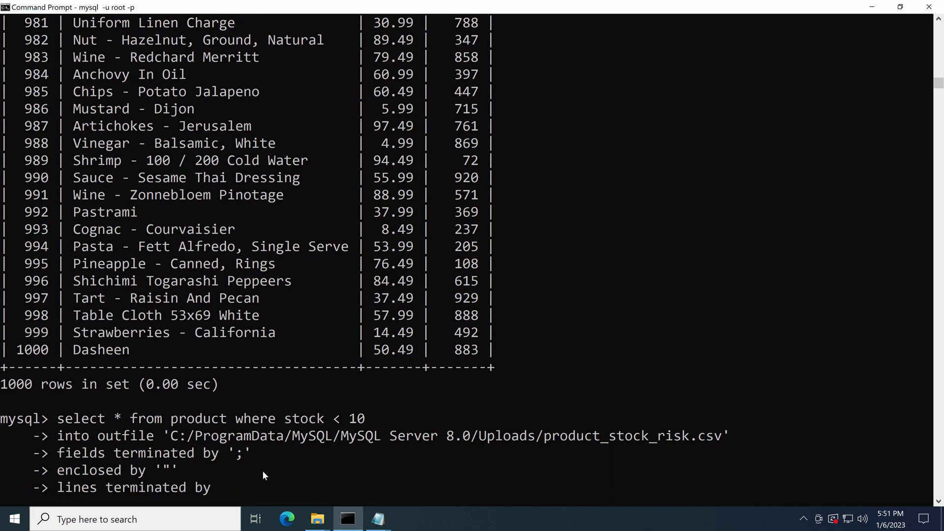
# Step: Finish the INTO OUTFILE statement with lines terminated by '\n' and run the low-stock export
pyautogui.write("'\\n';")
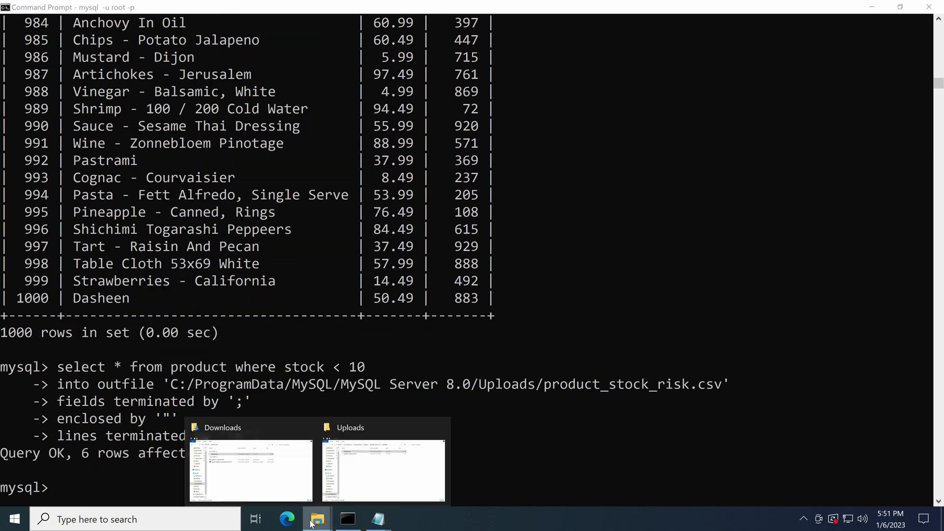
# Step: Edit product_stock_risk.csv in Notepad and select all six exported rows
pyautogui.rightClick(450, 162)
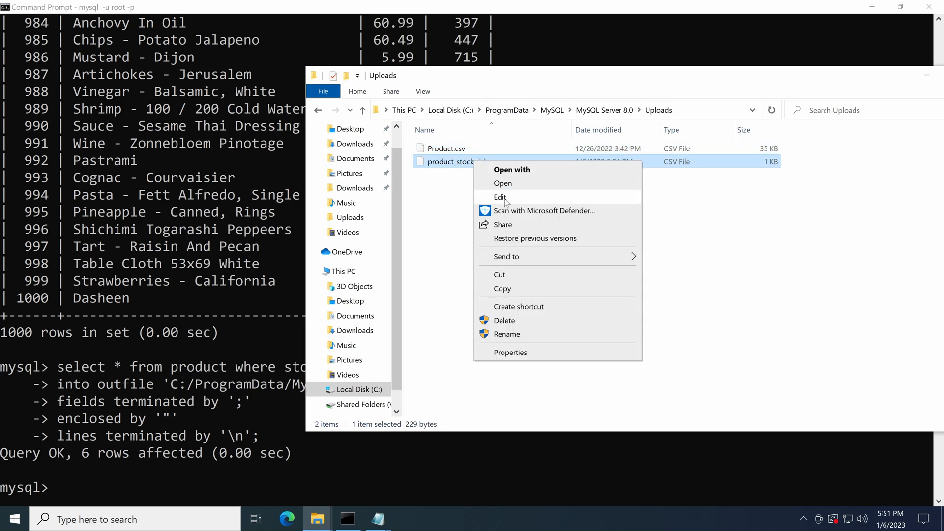
pyautogui.click(501, 196)
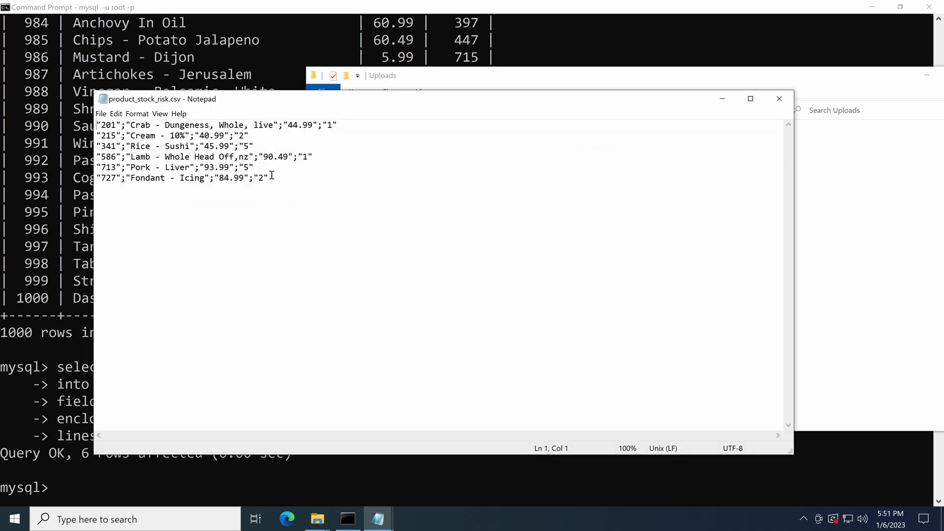
pyautogui.press('ctrl+a')
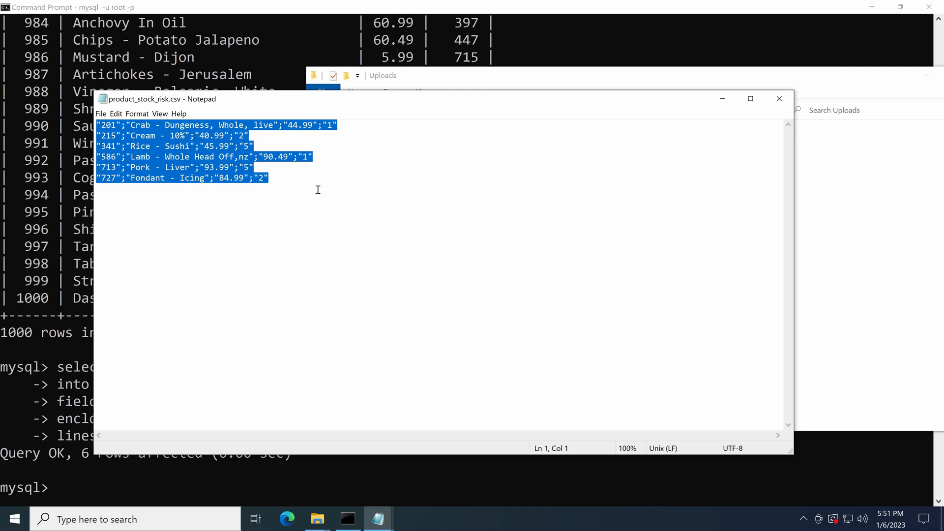